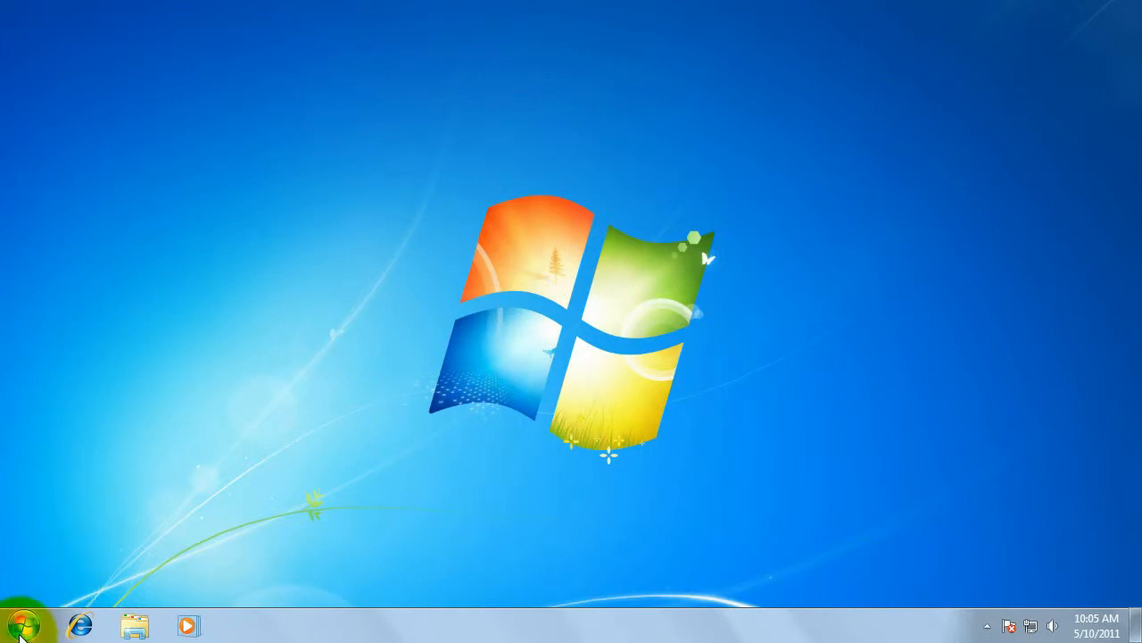
# Open the Windows 7 Start menu from the taskbar
pyautogui.click(22, 625)
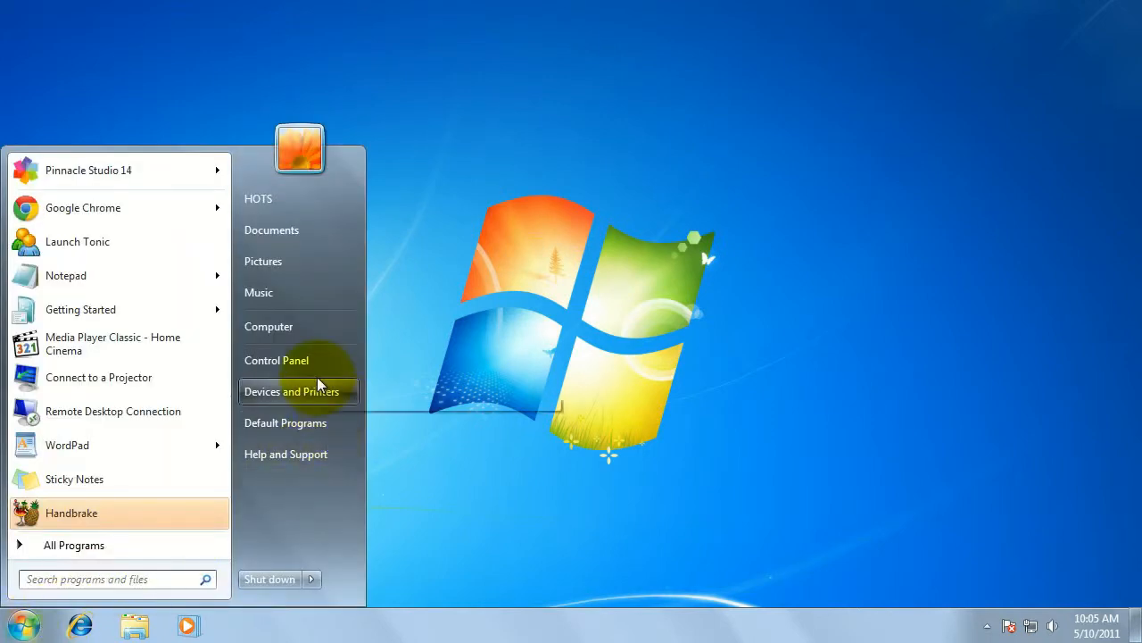
# Open Devices and Printers and select the Xerox WorkCentre 5150 PS (Copy 1) printer
pyautogui.click(292, 391)
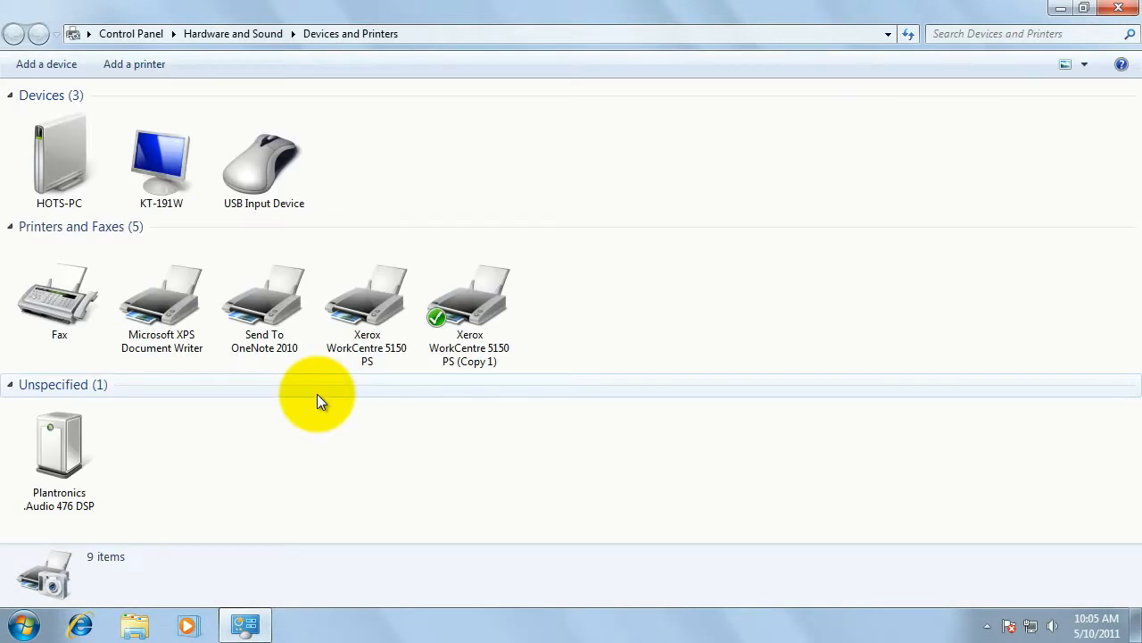
pyautogui.moveTo(366, 321)
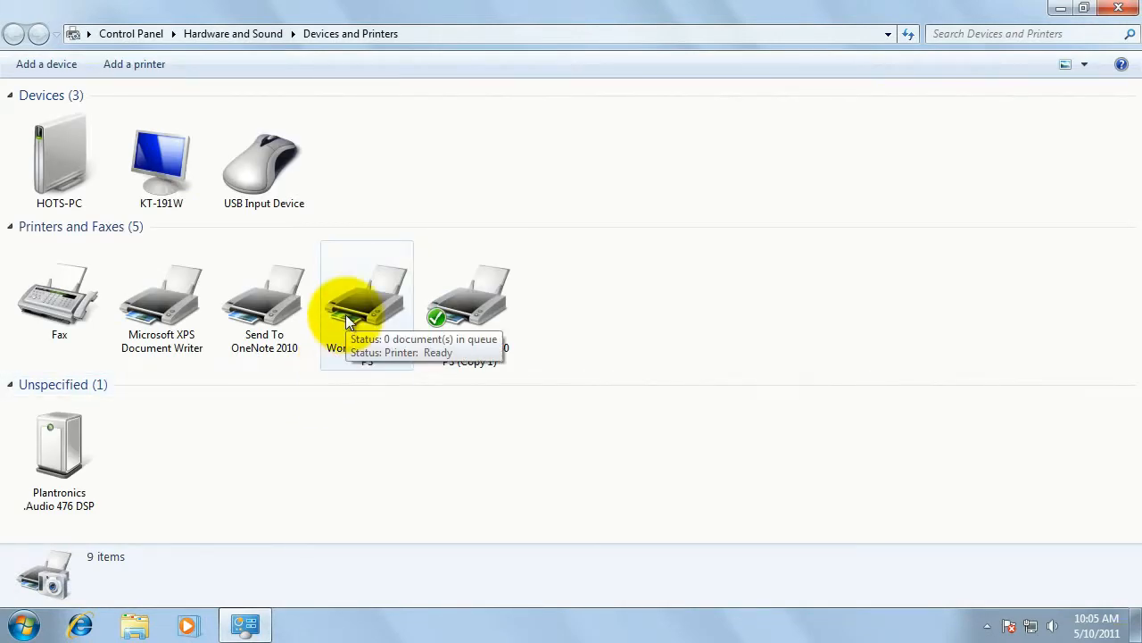
pyautogui.moveTo(152, 243)
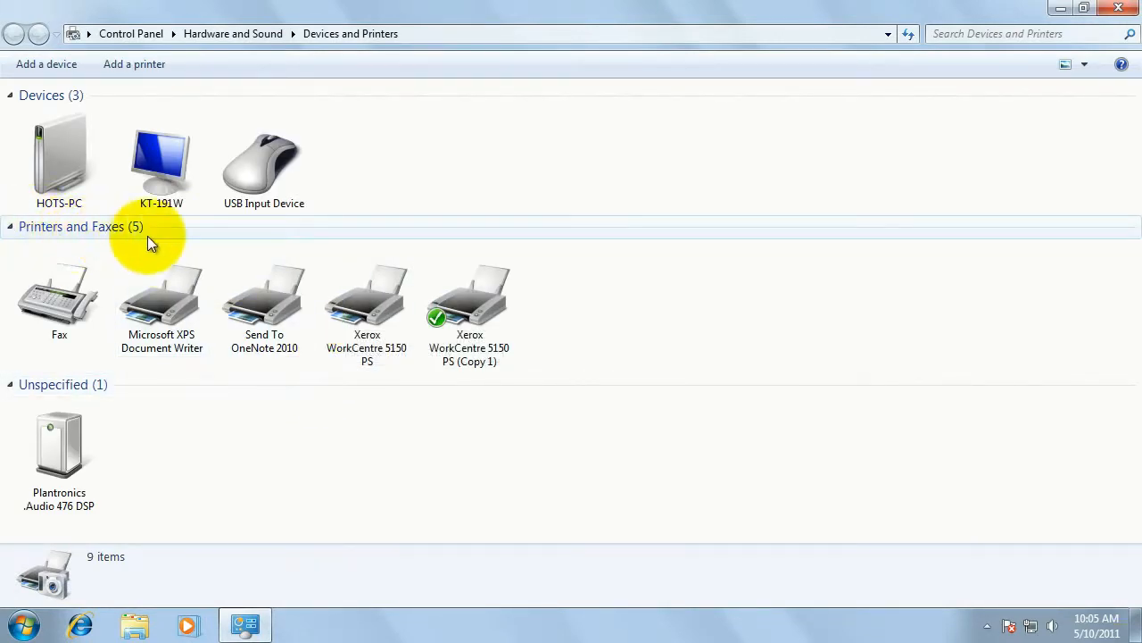
pyautogui.click(265, 299)
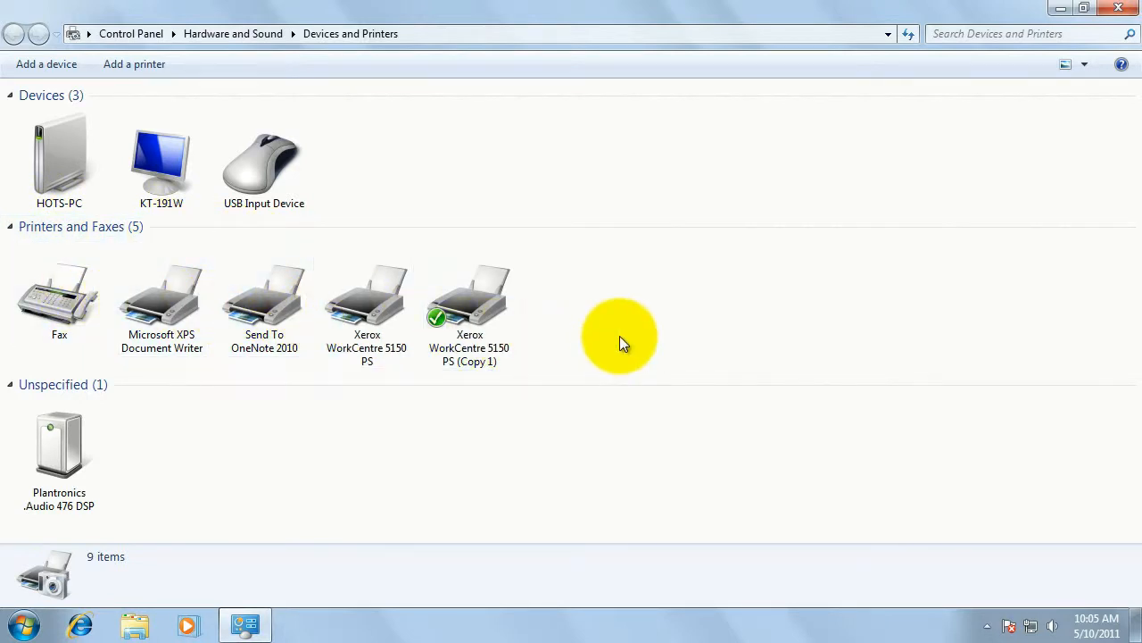
pyautogui.click(367, 294)
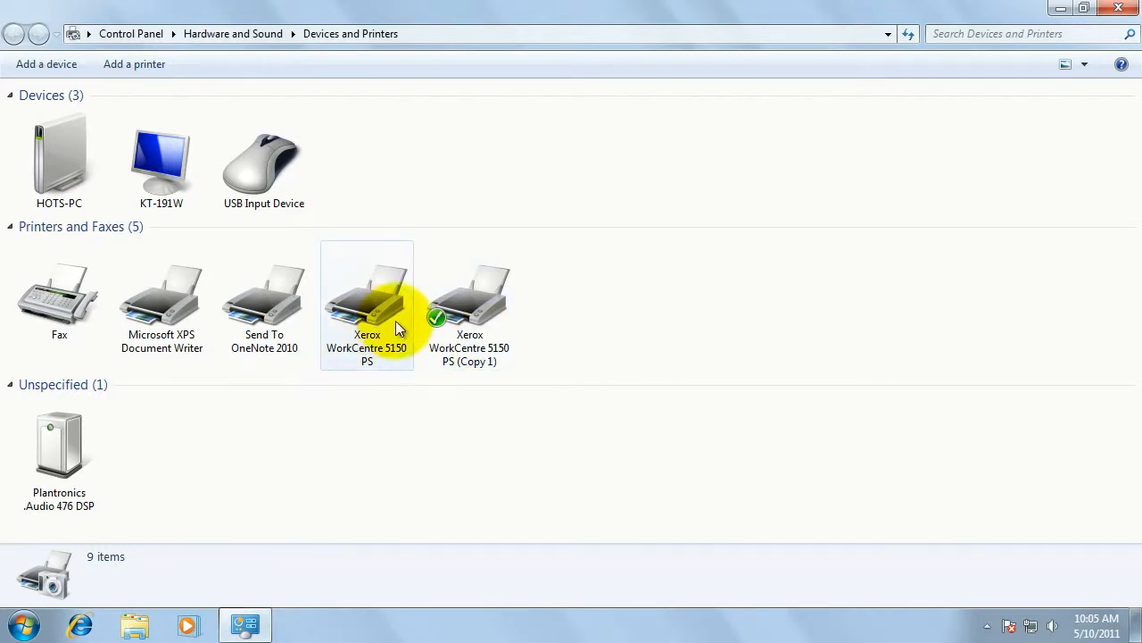
pyautogui.moveTo(361, 321)
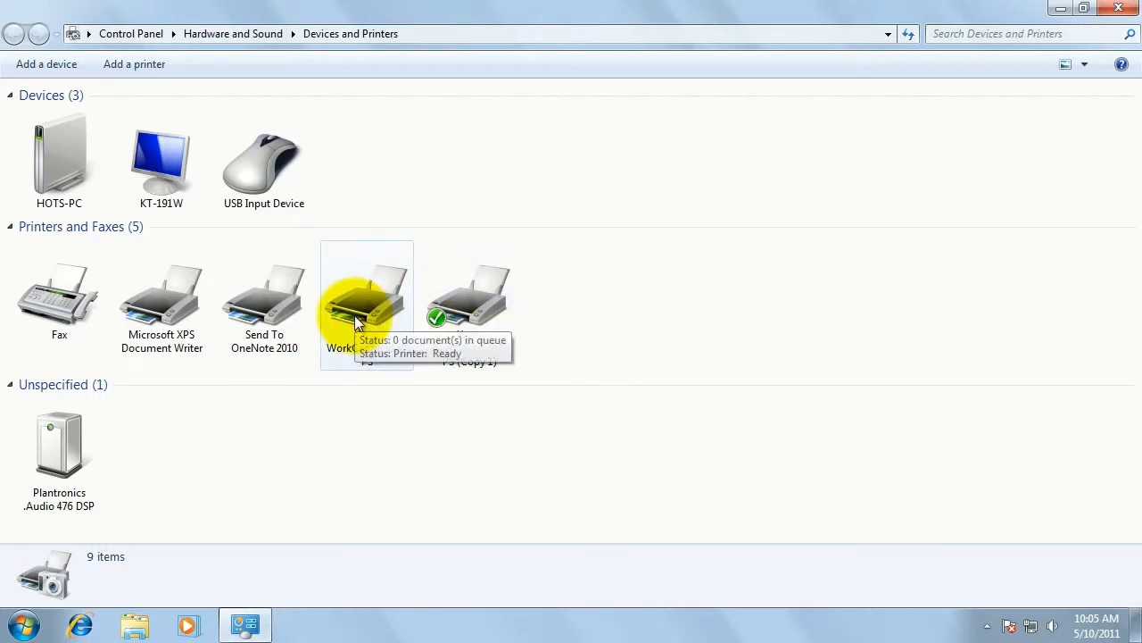
pyautogui.moveTo(412, 381)
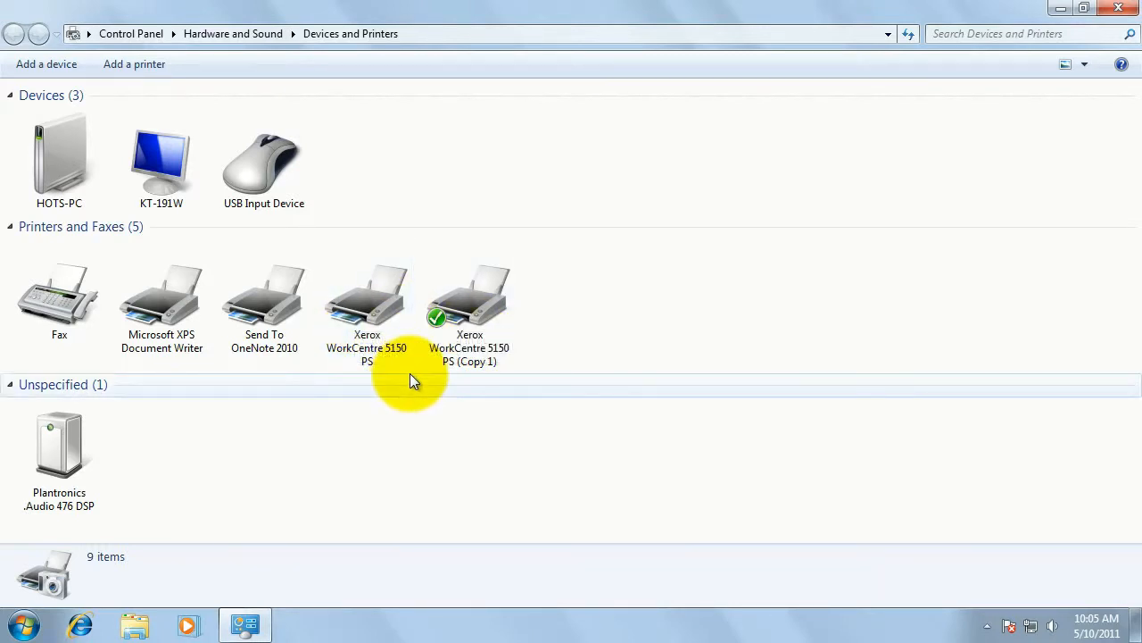
pyautogui.click(469, 294)
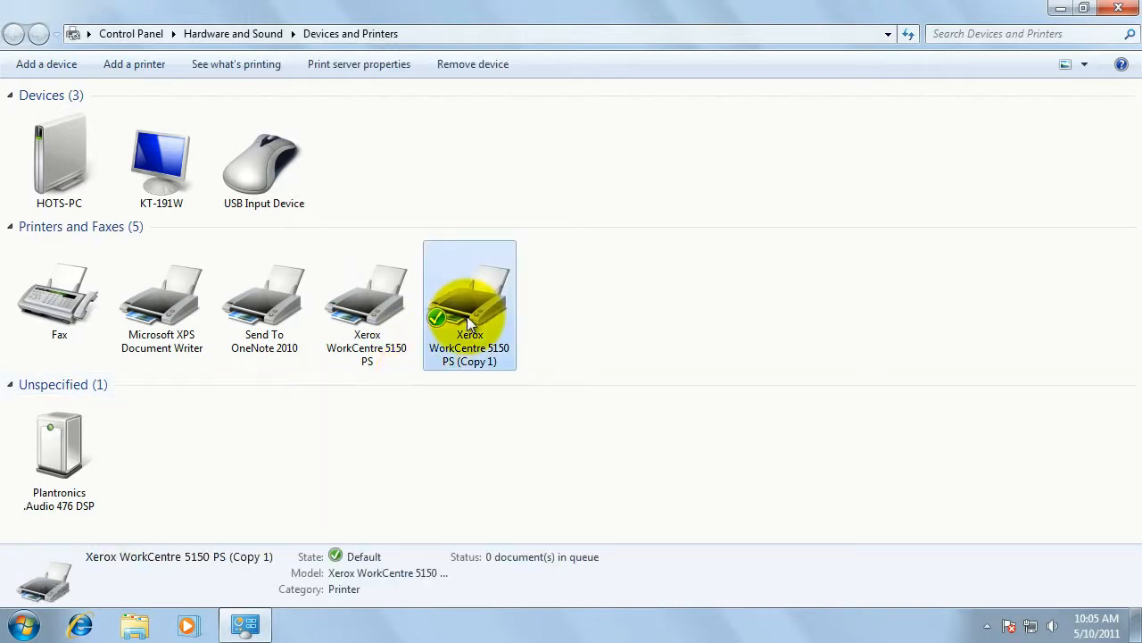
# Remove the Xerox WorkCentre 5150 PS (Copy 1) device via its context menu
pyautogui.rightClick(470, 304)
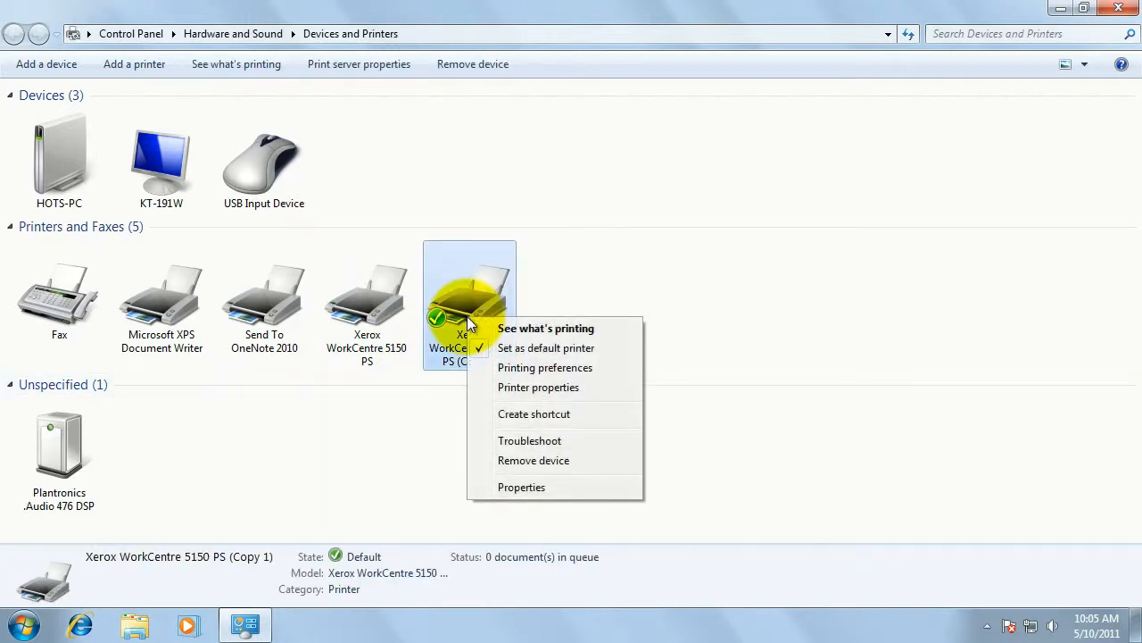
pyautogui.moveTo(500, 467)
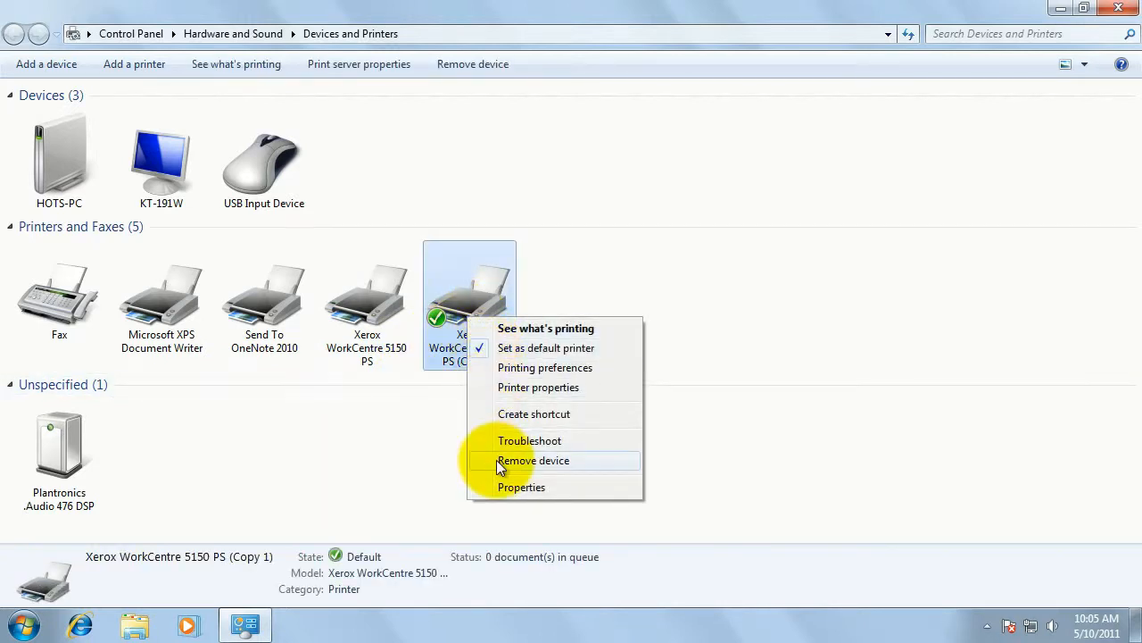
pyautogui.click(533, 460)
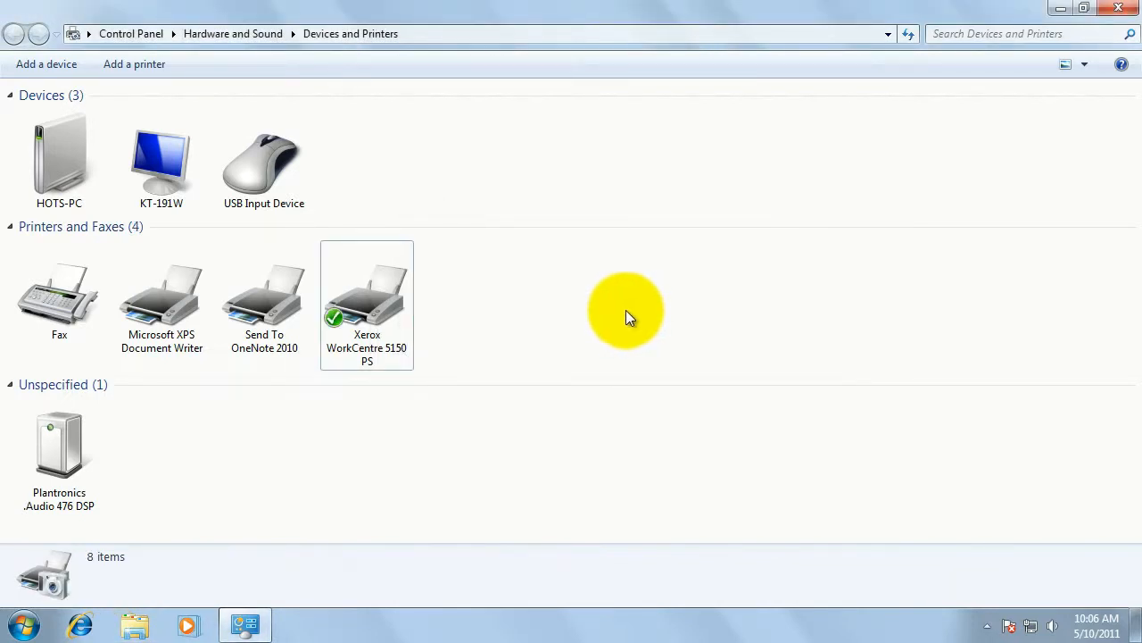
pyautogui.moveTo(400, 338)
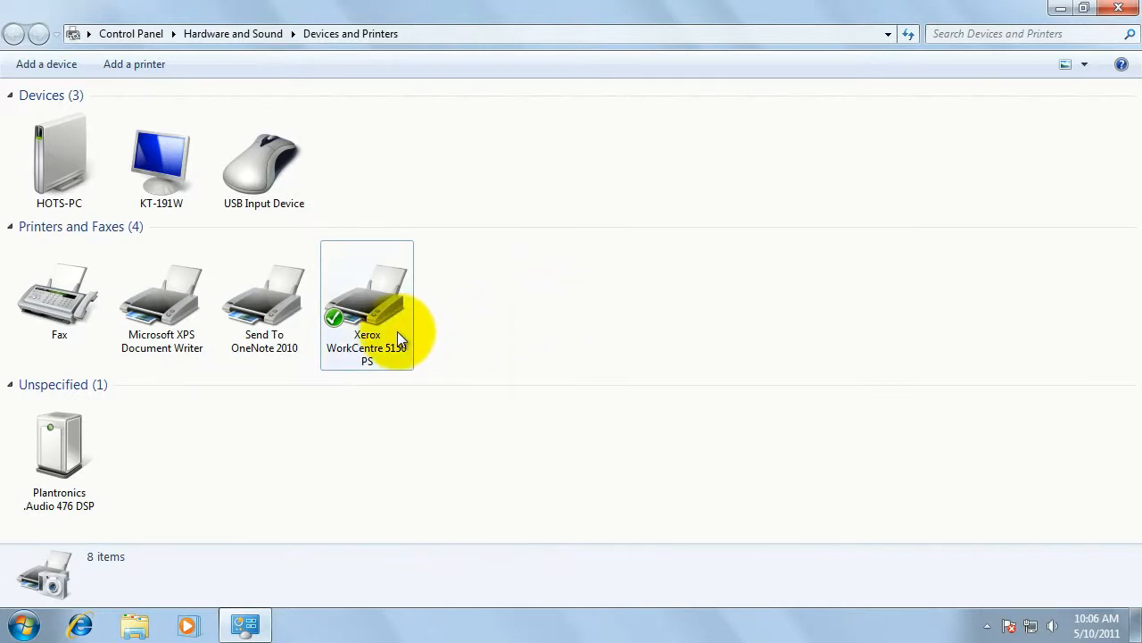
pyautogui.moveTo(386, 364)
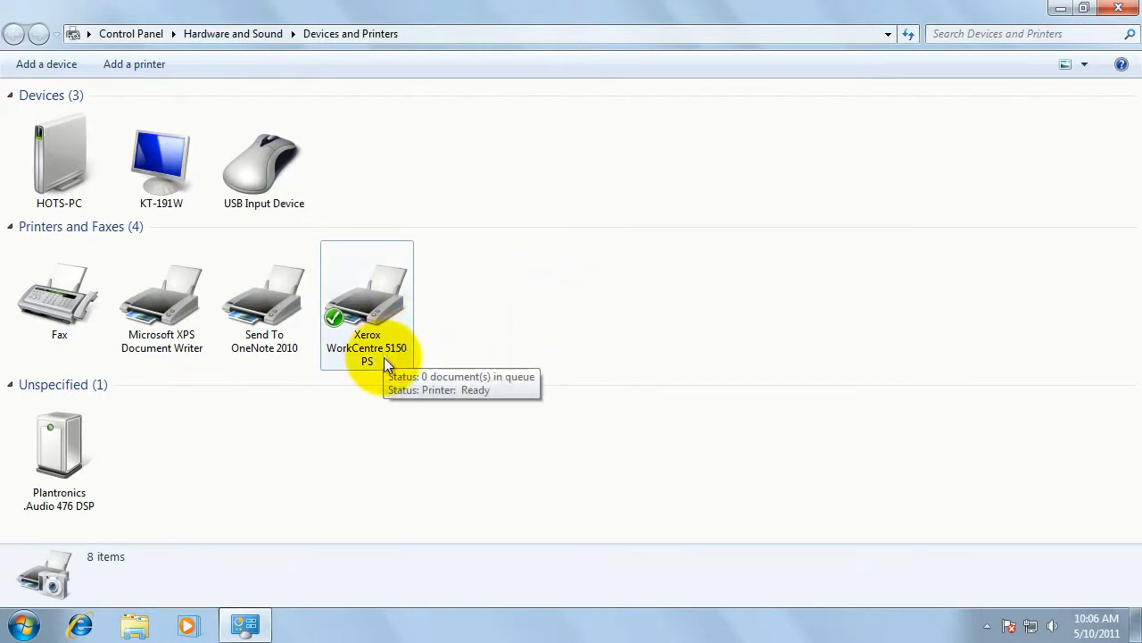
pyautogui.moveTo(393, 321)
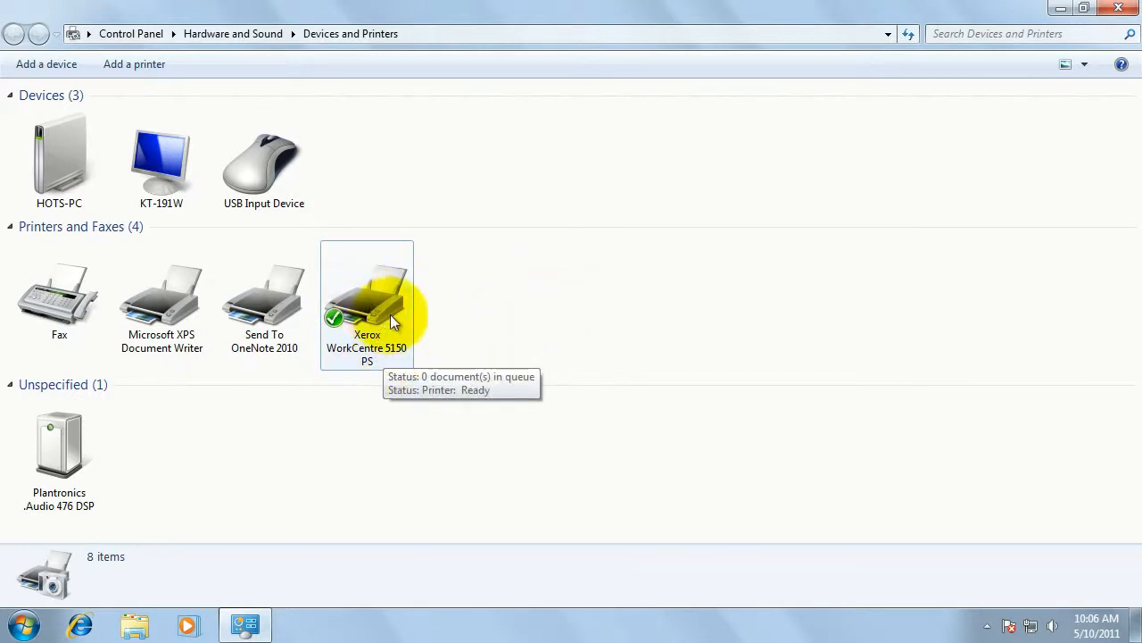
# Set Xerox WorkCentre 5150 PS as default printer and close Devices and Printers
pyautogui.rightClick(367, 303)
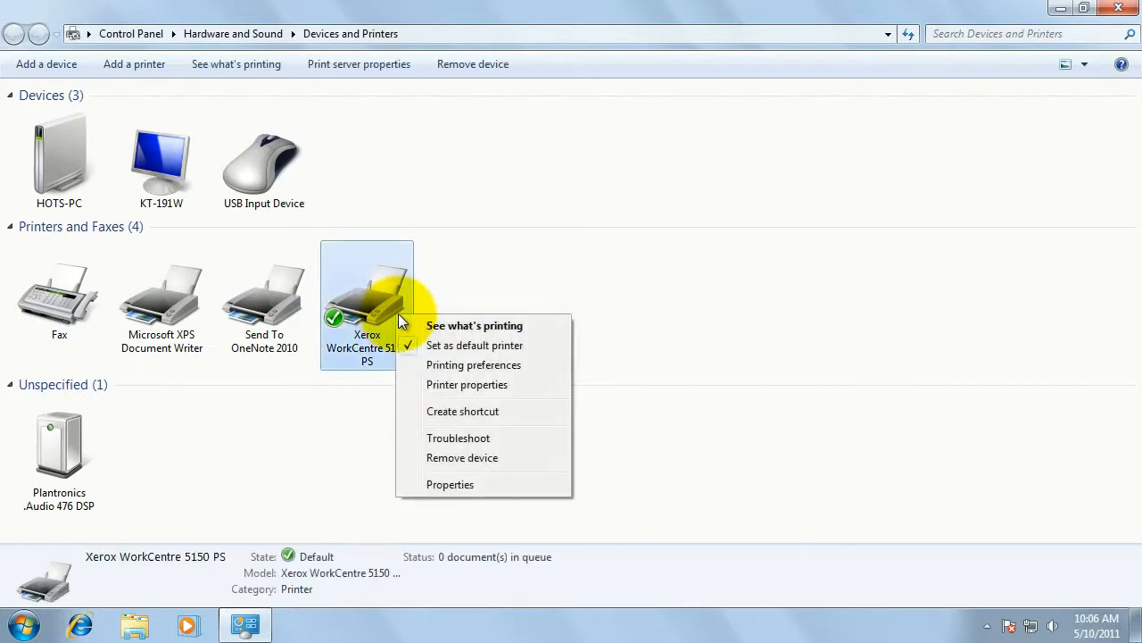
pyautogui.moveTo(462, 352)
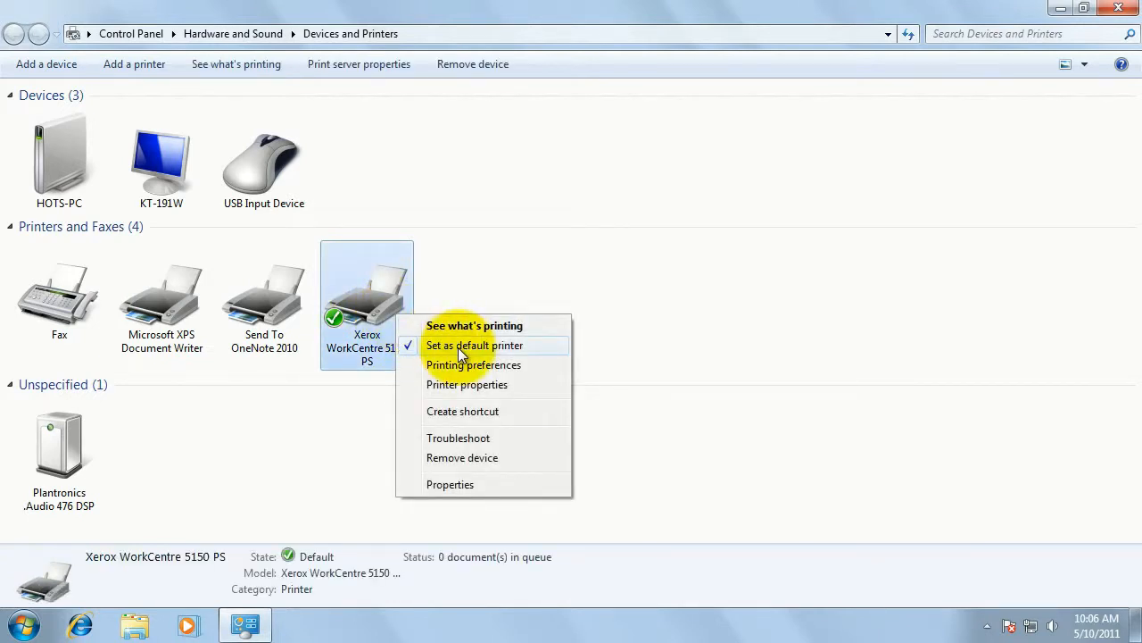
pyautogui.click(474, 345)
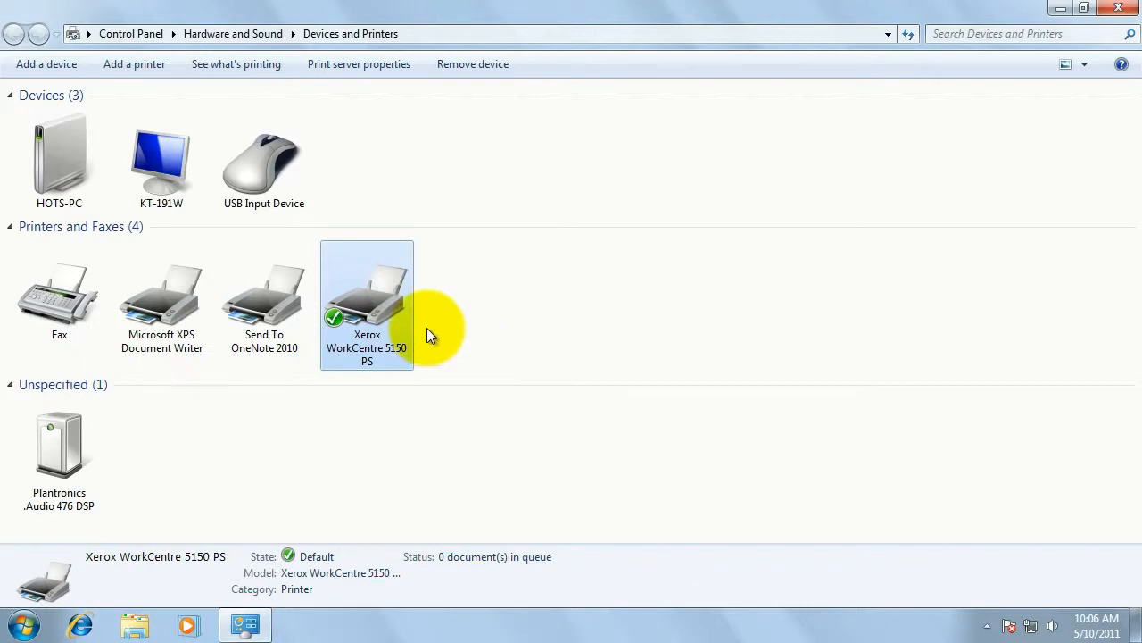
pyautogui.moveTo(471, 335)
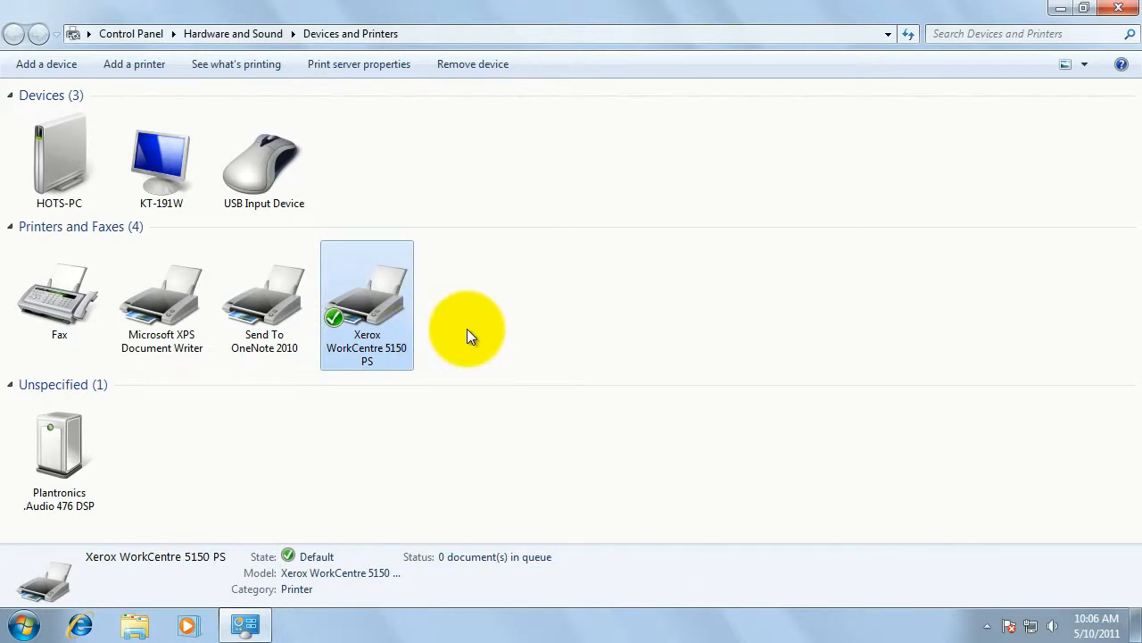
pyautogui.moveTo(1129, 8)
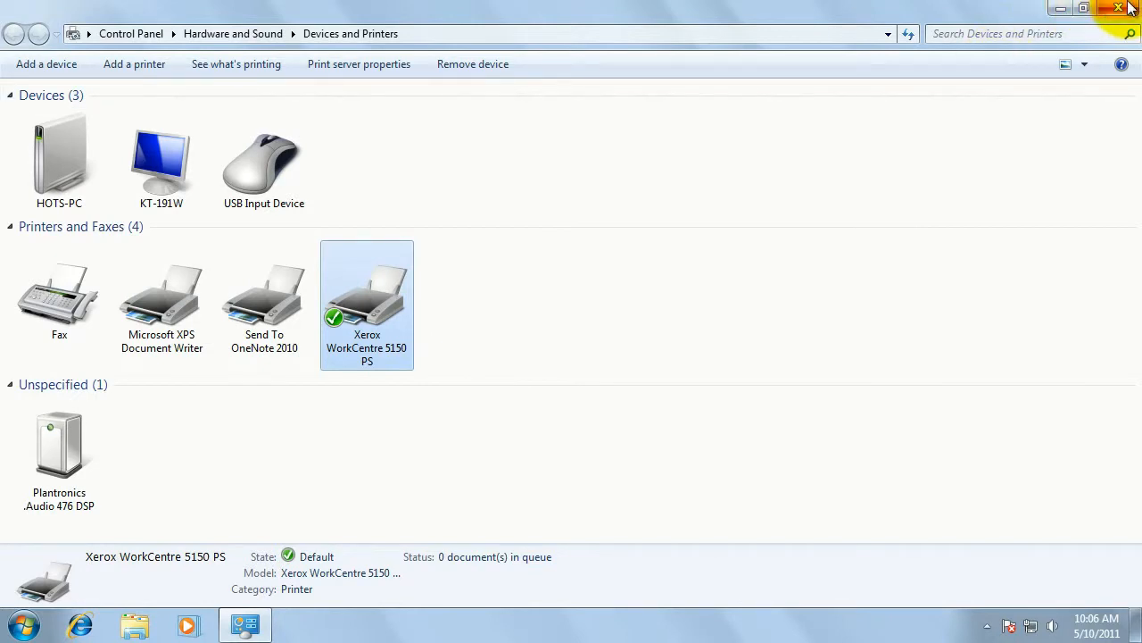
pyautogui.click(1118, 8)
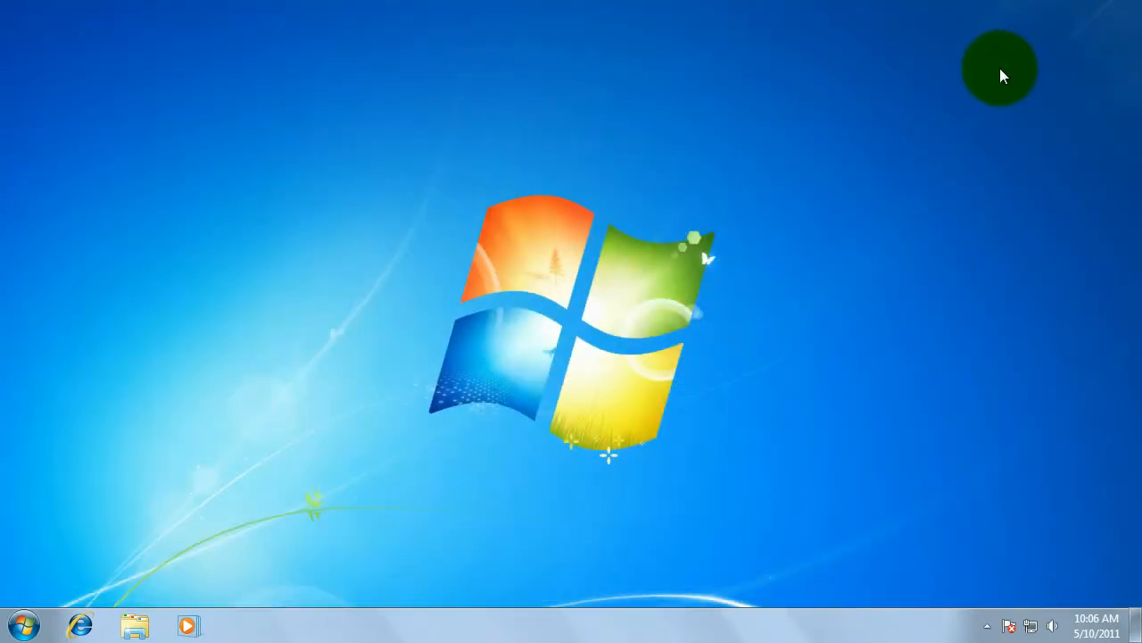